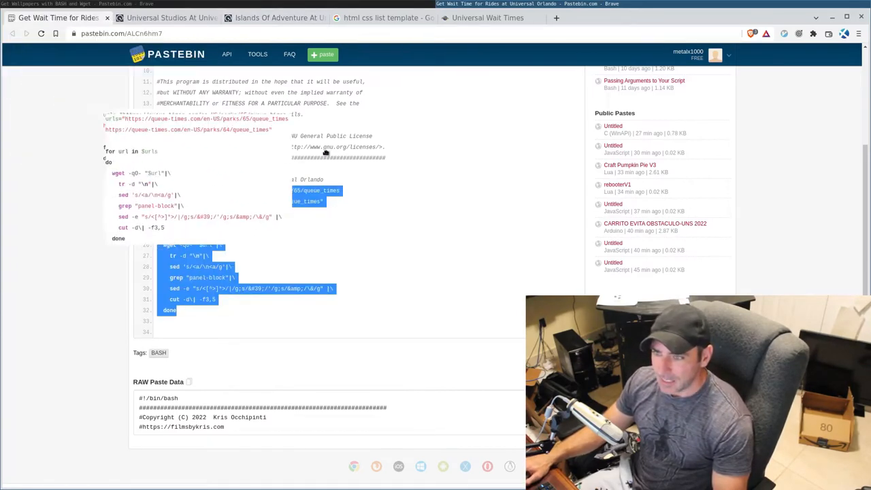
Step: Switch from the Universal Studios tab to the Islands Of Adventure live wait times and scroll the ride list
{"action": "left_click", "coordinate": [166, 19]}
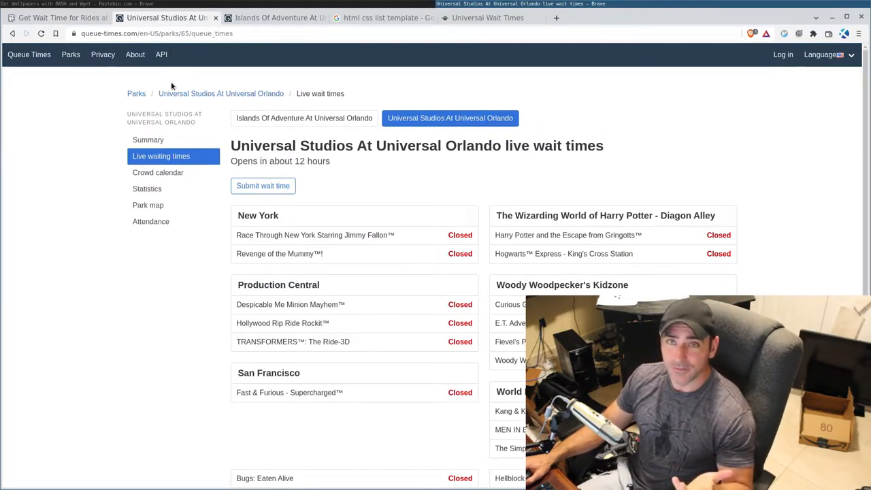
{"action": "mouse_move", "coordinate": [84, 113]}
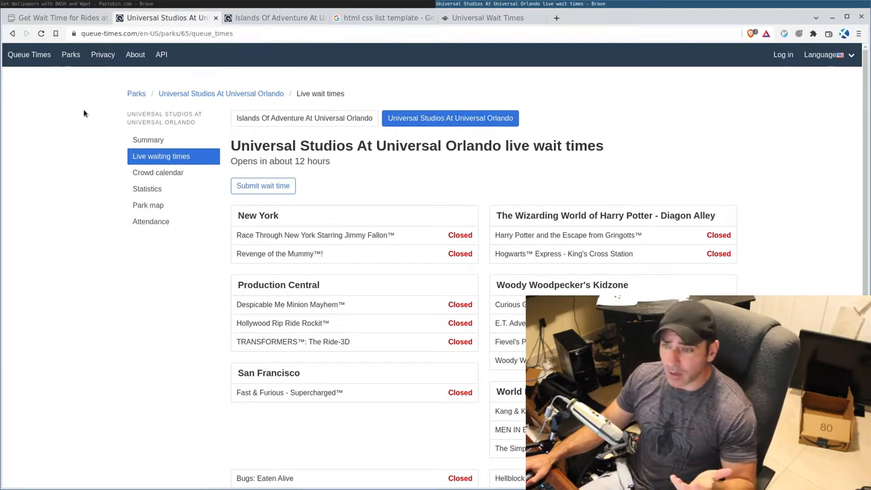
{"action": "mouse_move", "coordinate": [107, 109]}
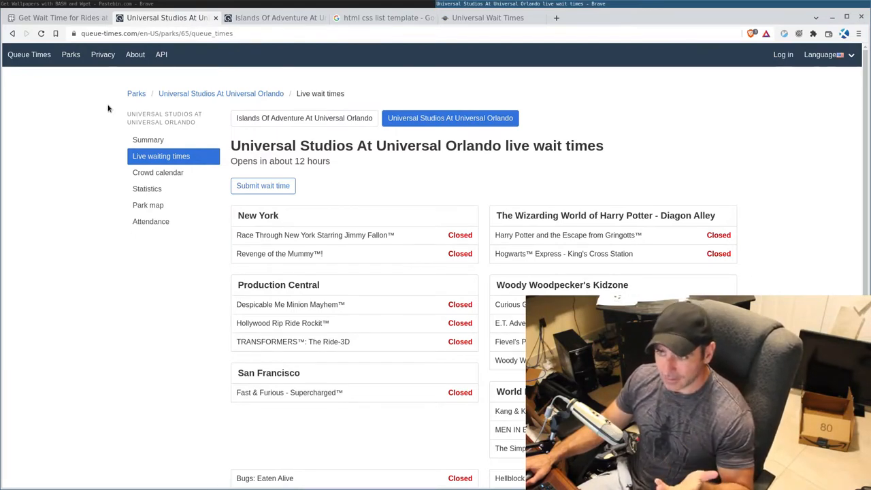
{"action": "mouse_move", "coordinate": [556, 234]}
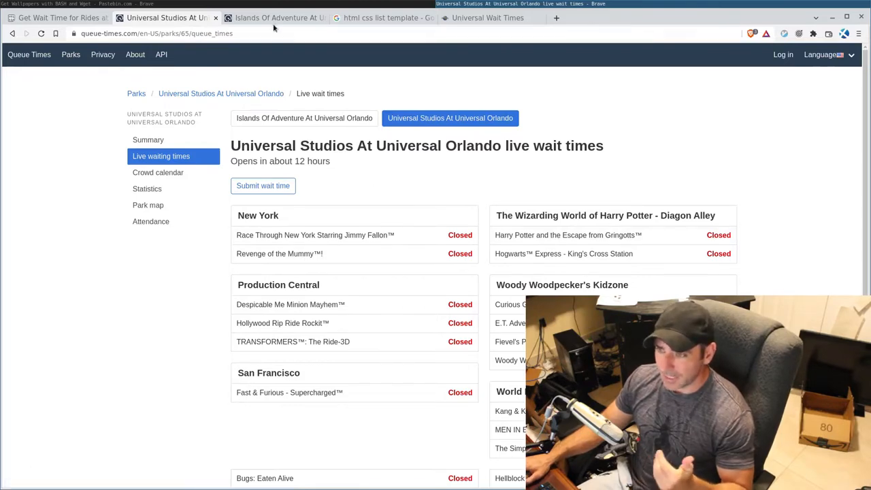
{"action": "left_click", "coordinate": [304, 117]}
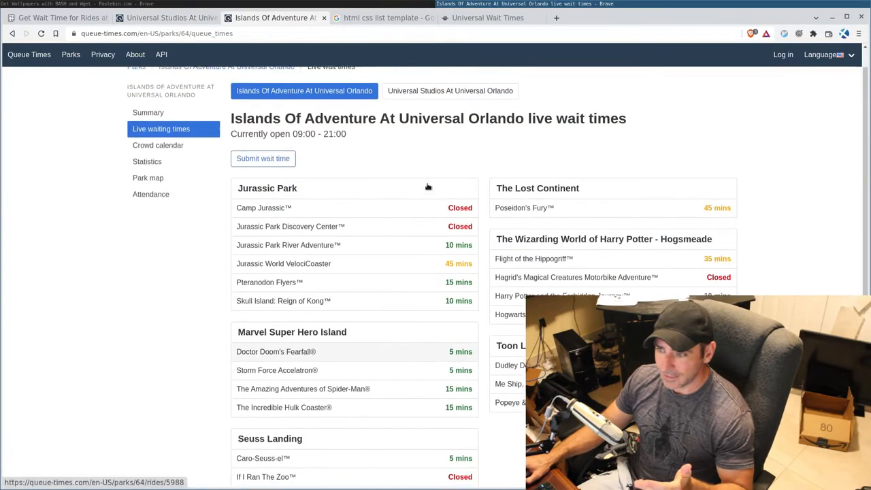
{"action": "scroll", "scroll_direction": "down", "scroll_amount": 3}
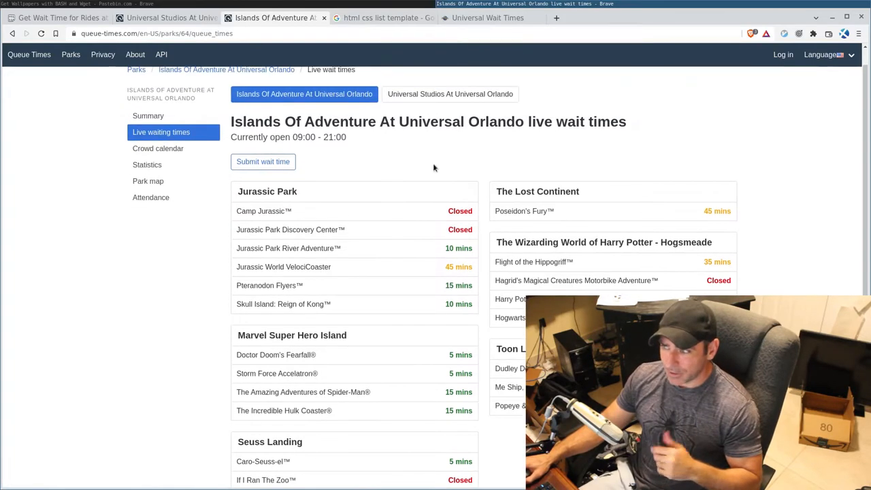
{"action": "mouse_move", "coordinate": [392, 171]}
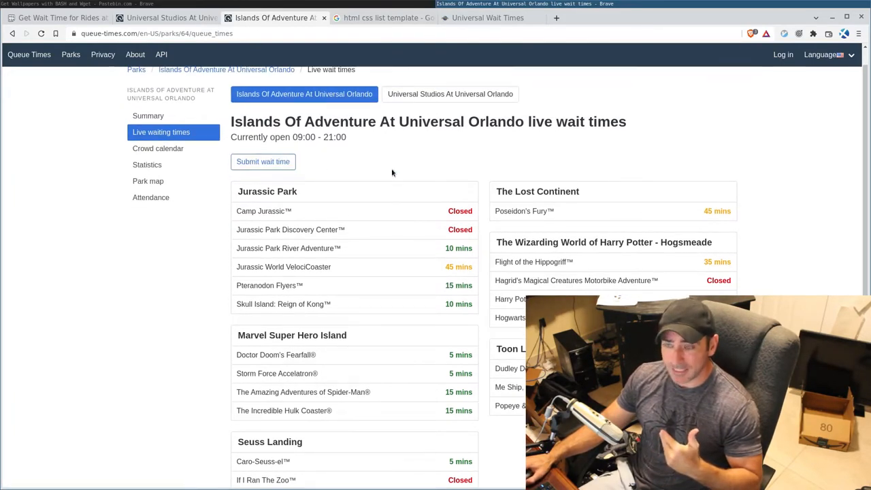
{"action": "mouse_move", "coordinate": [400, 169]}
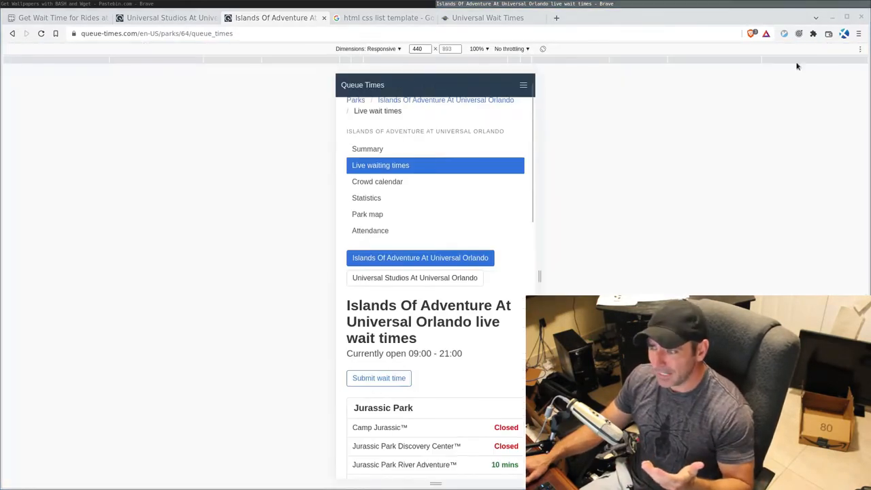
{"action": "scroll", "scroll_direction": "down", "scroll_amount": 3}
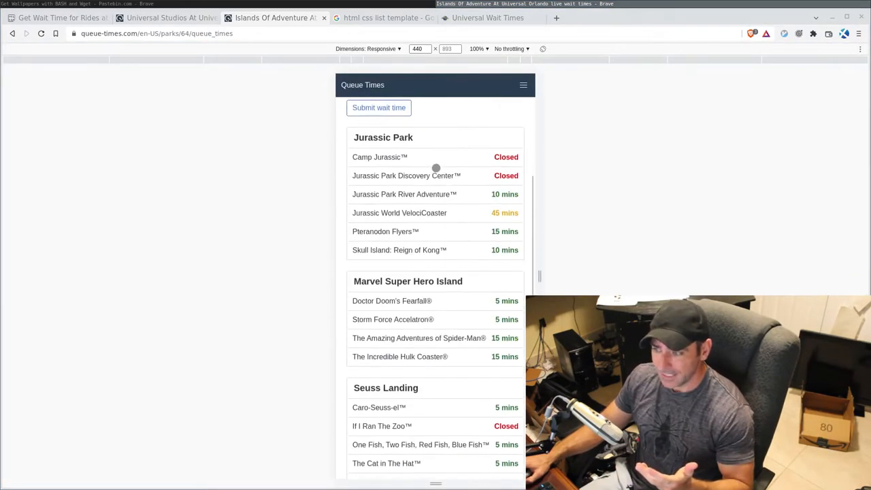
{"action": "scroll", "scroll_direction": "down", "scroll_amount": 3}
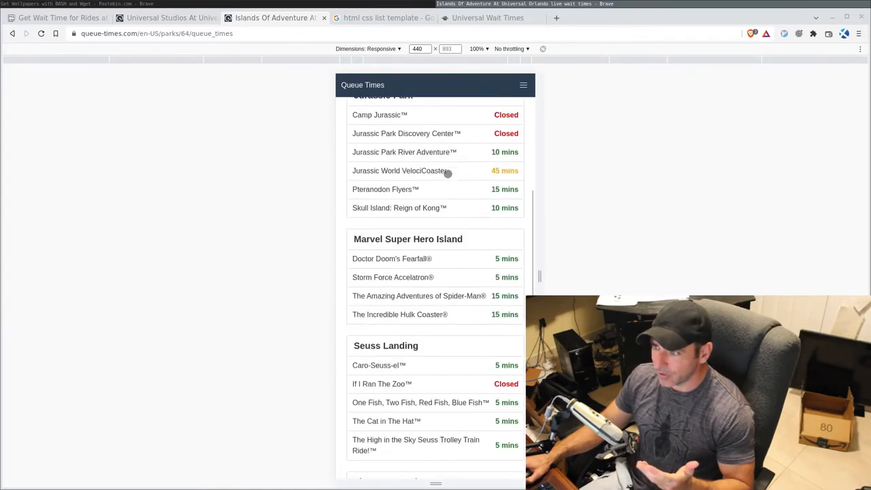
{"action": "scroll", "scroll_direction": "up", "scroll_amount": 3}
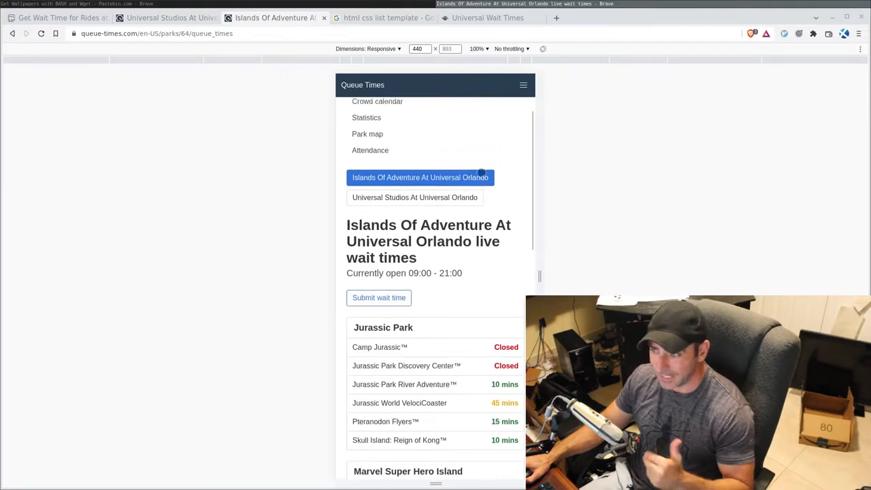
{"action": "scroll", "scroll_direction": "down", "scroll_amount": 3}
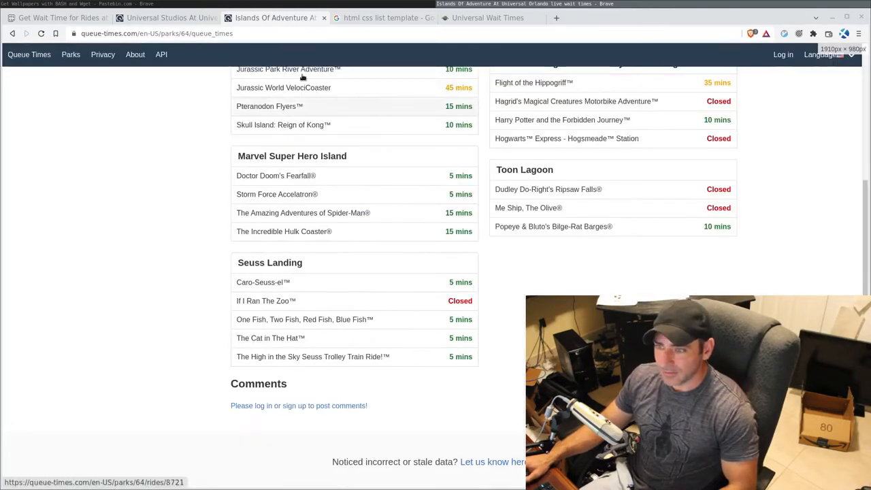
Step: Compare the Universal Studios and Islands Of Adventure page URLs, then return to the Pastebin script
{"action": "left_click", "coordinate": [170, 17]}
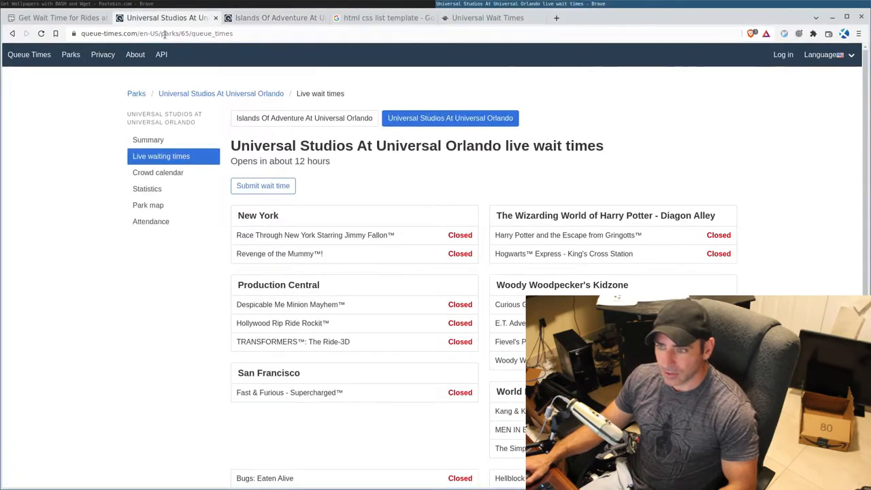
{"action": "left_click", "coordinate": [170, 32]}
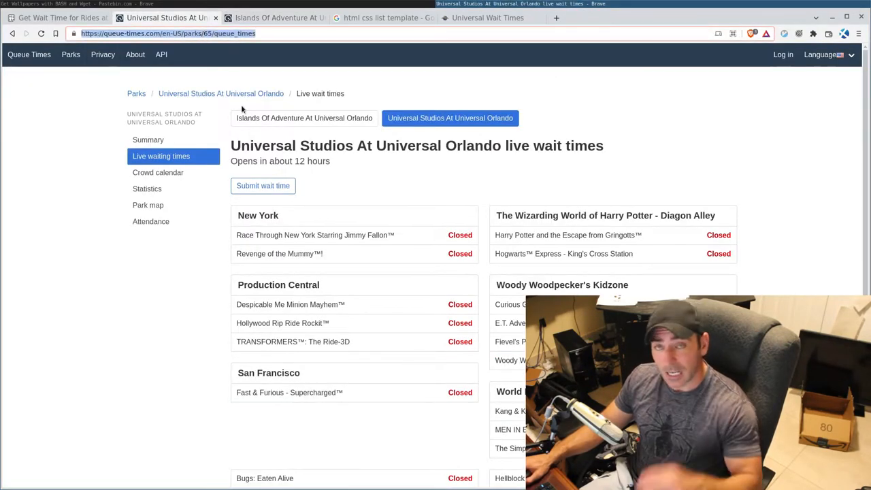
{"action": "left_click", "coordinate": [273, 18]}
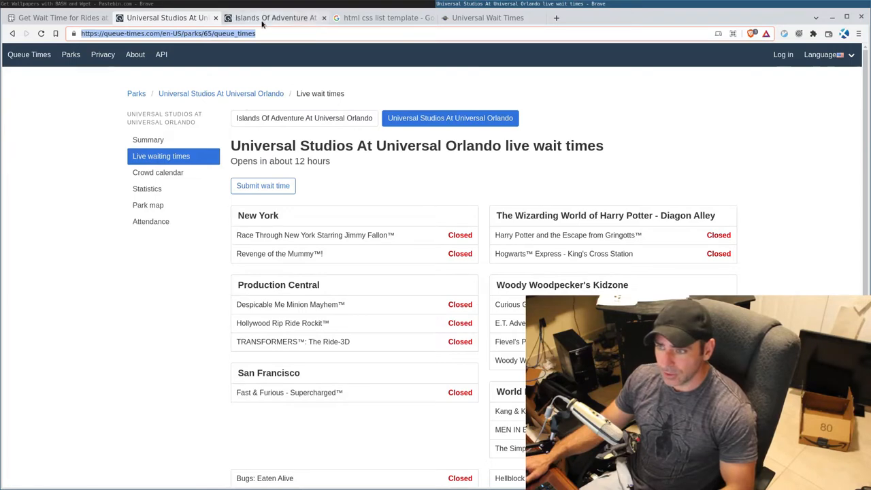
{"action": "left_click", "coordinate": [284, 16]}
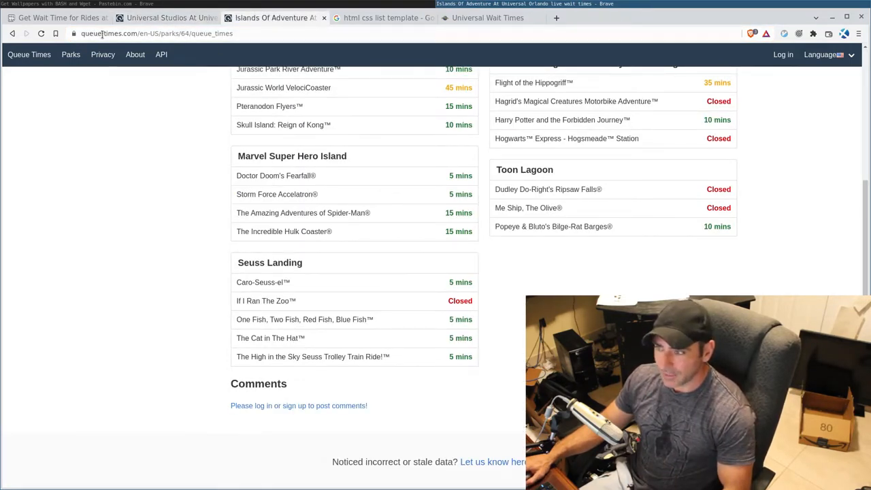
{"action": "left_click", "coordinate": [54, 18]}
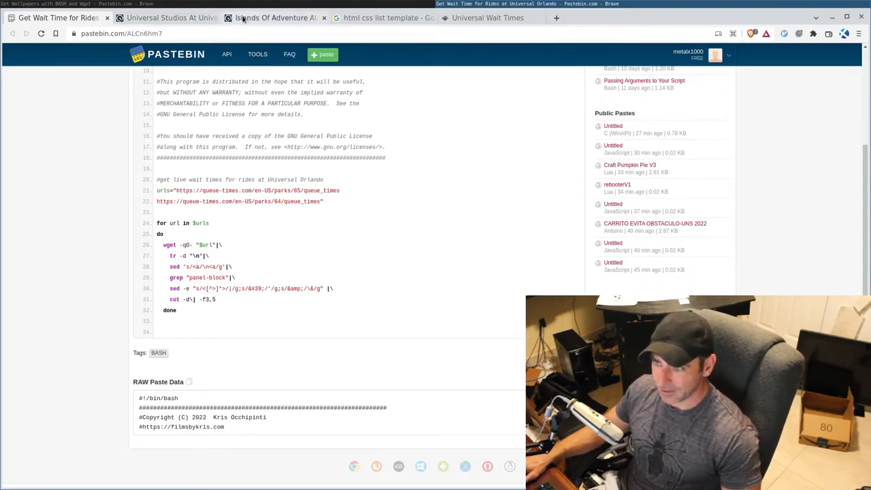
{"action": "left_click", "coordinate": [275, 19]}
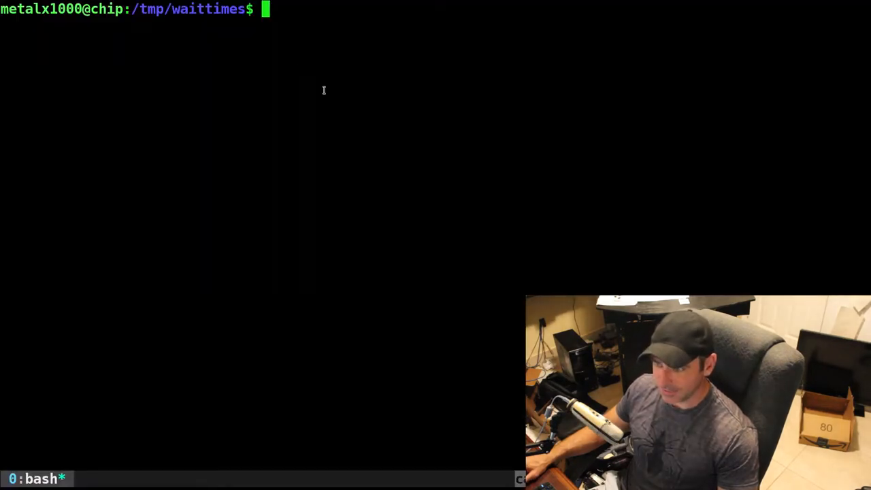
{"action": "type", "text": "wget \""}
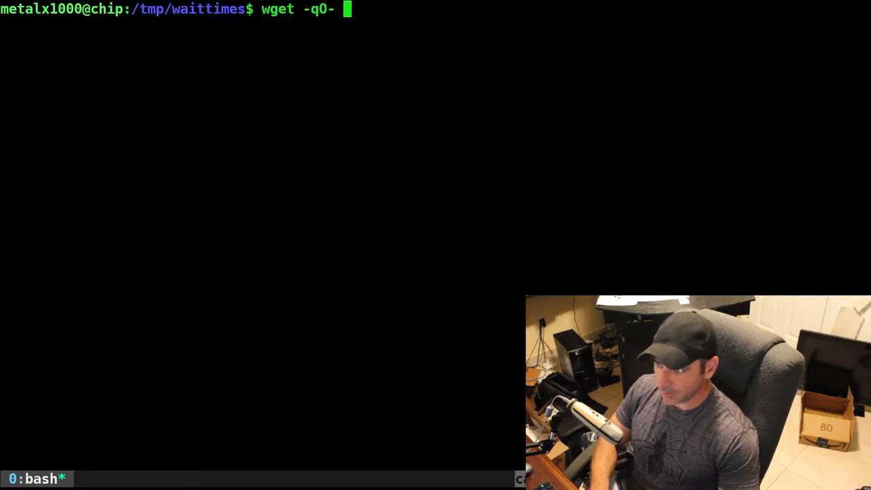
{"action": "type", "text": "\"https://queue-times.com/en-US/parks/64/queue_times\""}
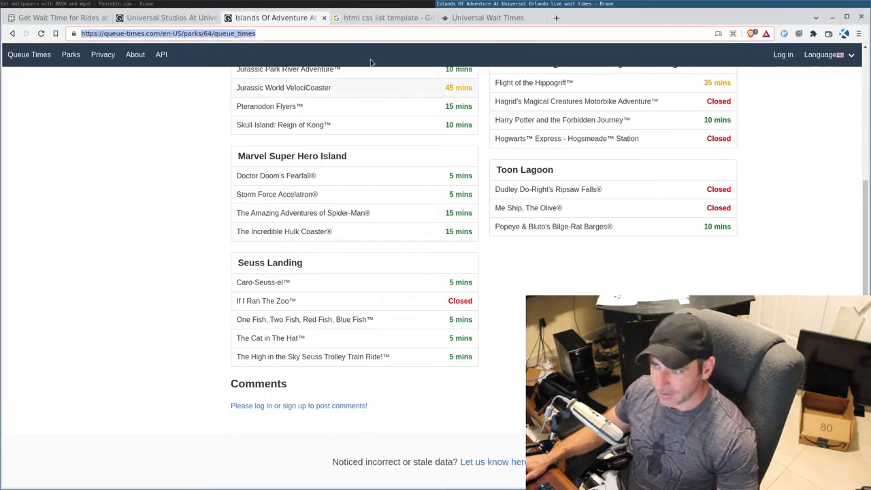
{"action": "left_click", "coordinate": [57, 17]}
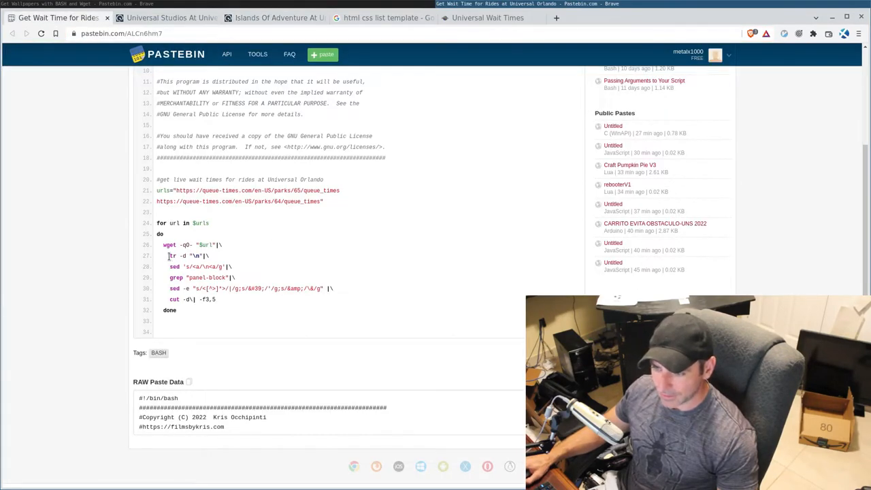
{"action": "double_click", "coordinate": [180, 256]}
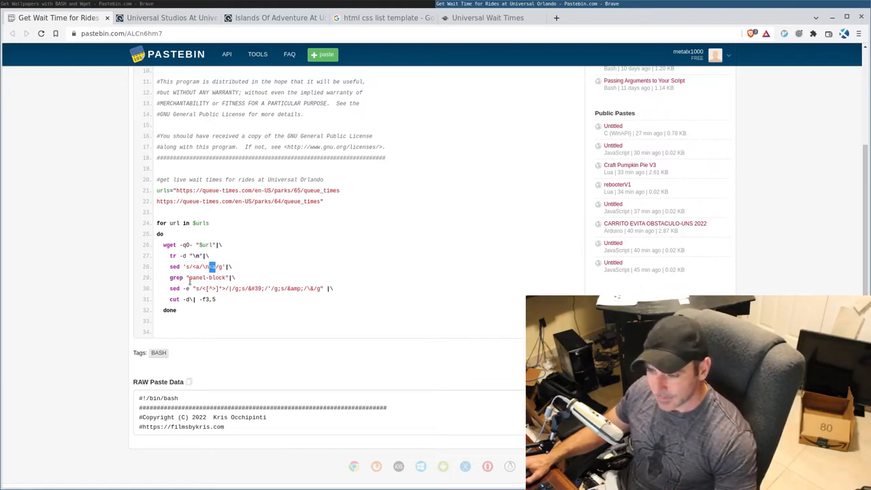
{"action": "double_click", "coordinate": [207, 277]}
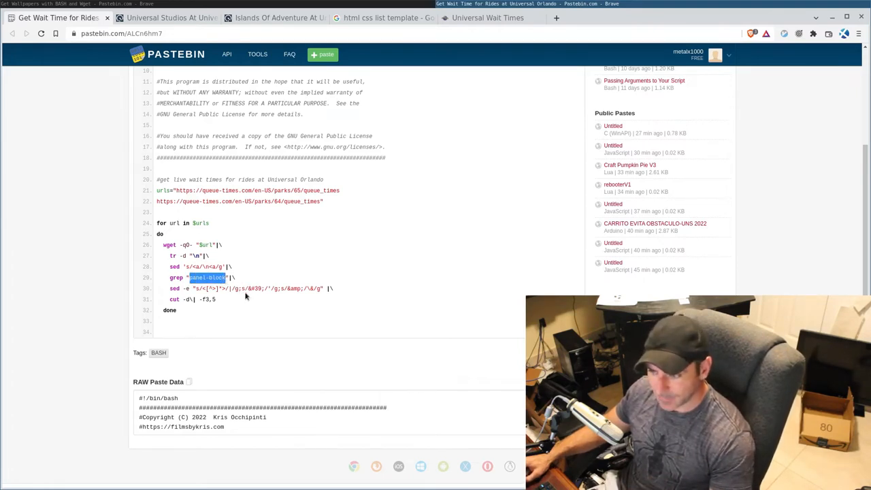
{"action": "left_click", "coordinate": [261, 289]}
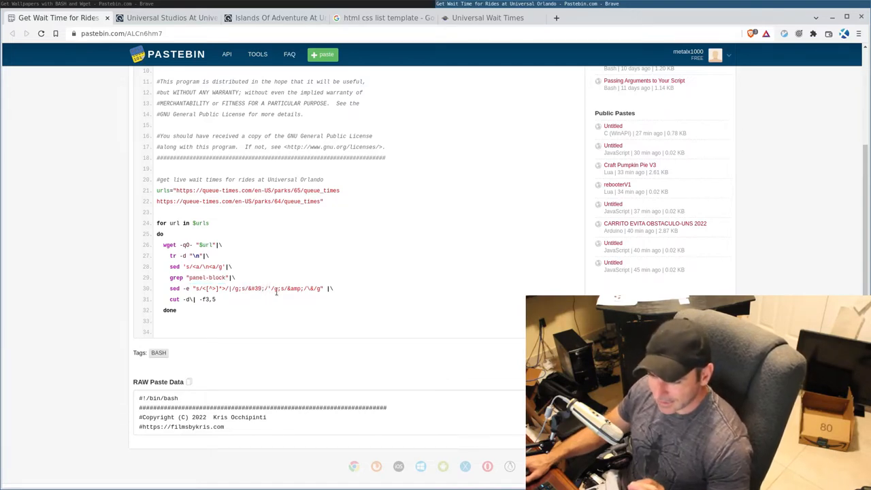
{"action": "mouse_move", "coordinate": [260, 302]}
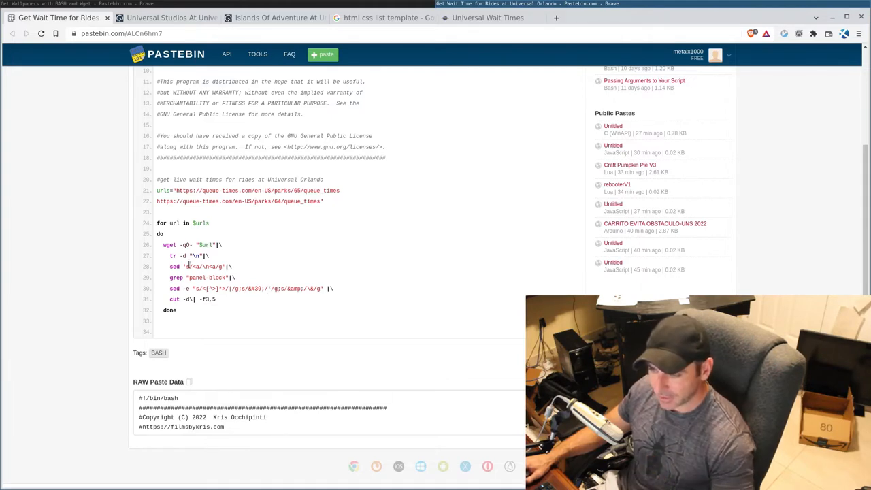
Step: Run wget -qO- on the park 64 URL piped through tr -d "\n" and sed 's/<a/\n<a/g'
{"action": "double_click", "coordinate": [173, 256]}
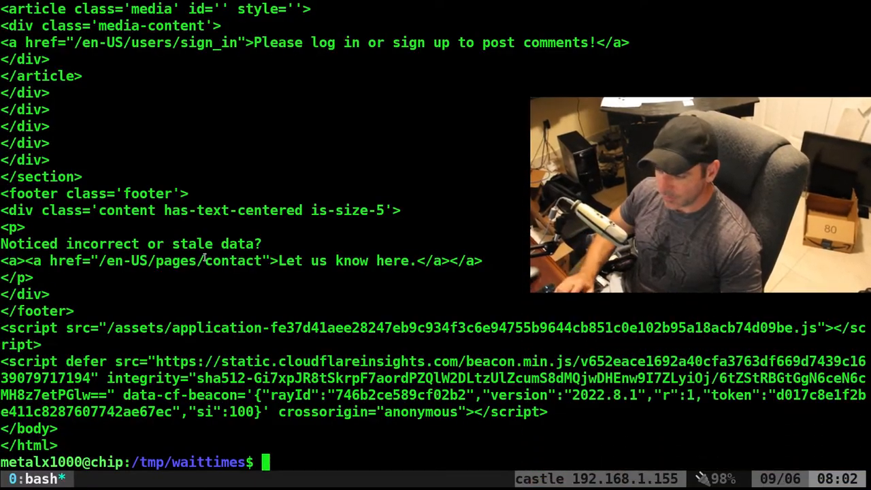
{"action": "type", "text": "wget -qO- \"https://queue-times.com/en-US/parks/64/queue_times\"|"}
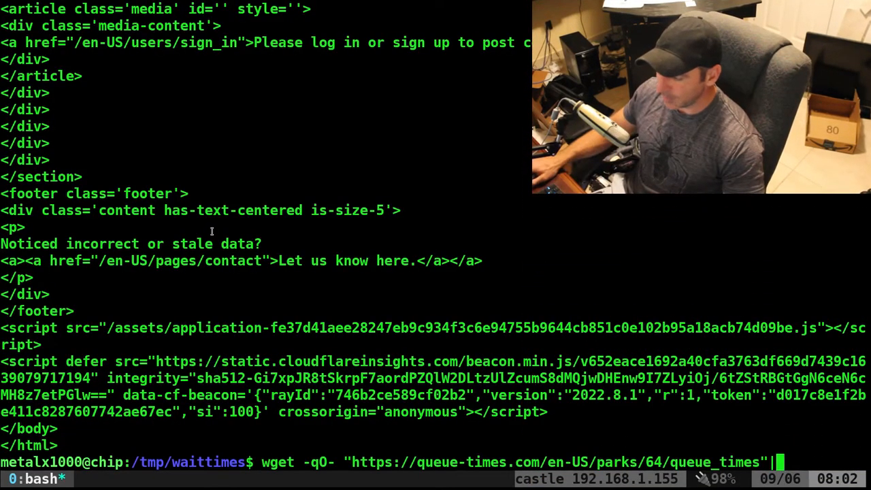
{"action": "type", "text": "tr -d \"\\n\"|"}
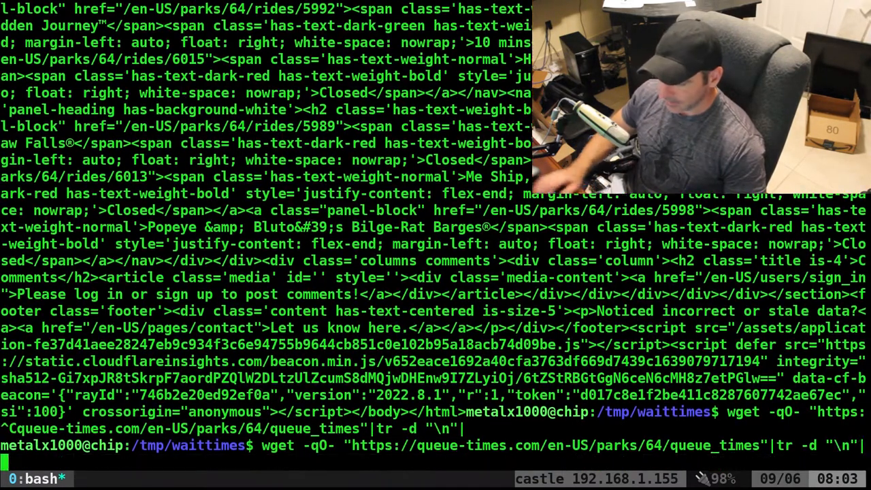
{"action": "type", "text": "sed 's/<a/\\n<a/g'"}
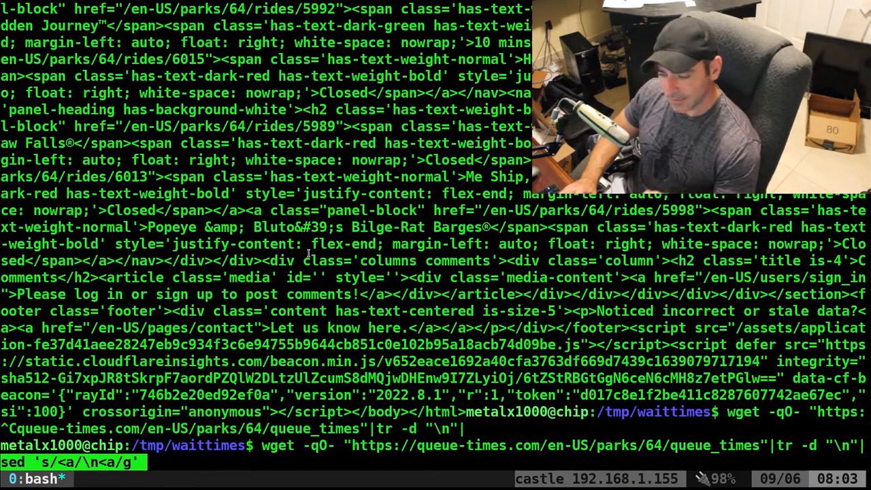
{"action": "key", "text": "Enter"}
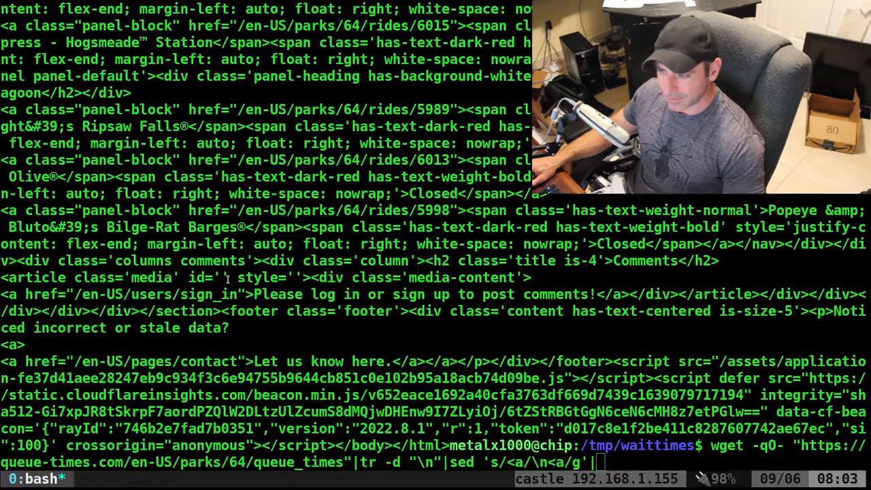
Step: Extend the pipeline with grep "panel-block" to keep only ride panel lines
{"action": "type", "text": "|grep \"panel-block\"|sed -e \"s/<[^>]*>/|/g;s/&#39;/'/g;s/&amp;/\\&/g"}
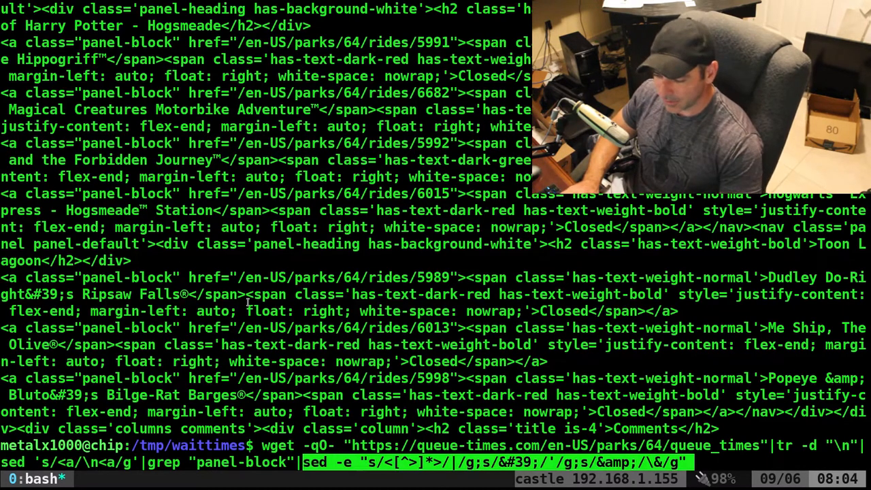
Step: Run the tag-stripping sed and add cut -d\| -f3,5 to list each ride with its wait time or Closed
{"action": "key", "text": "Return"}
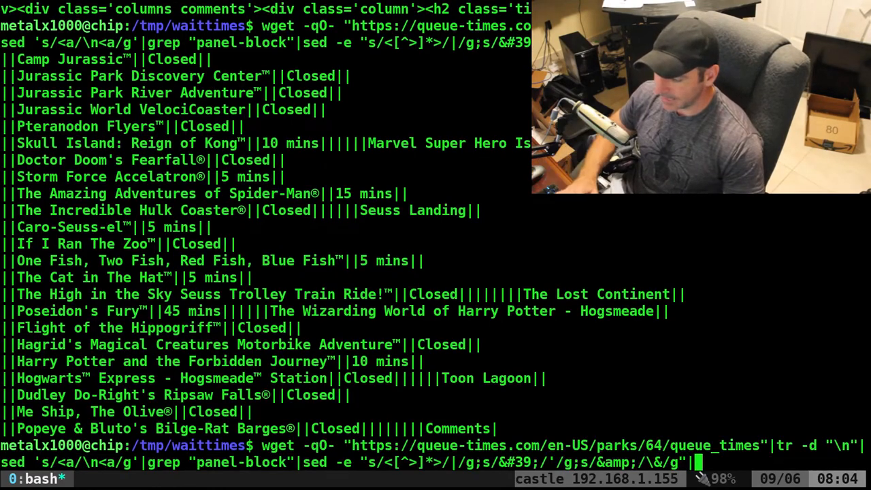
{"action": "type", "text": "cut -d\\| -f3,5"}
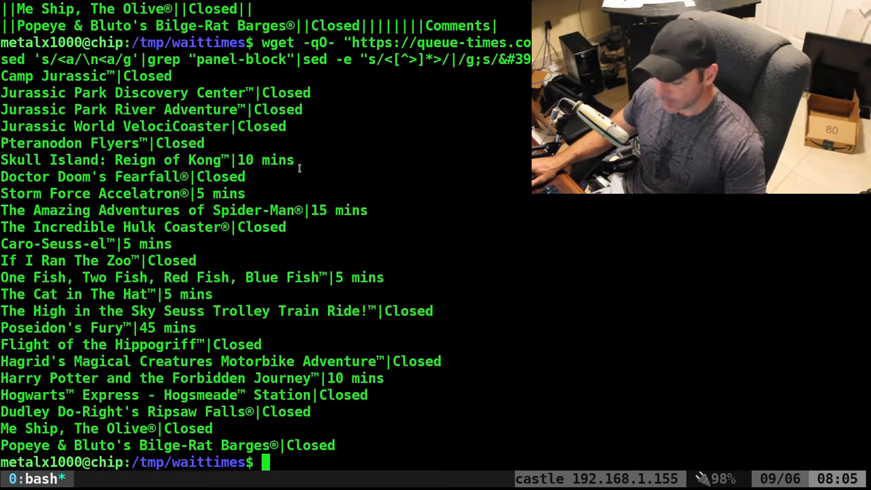
Step: Save the loop as waittimes.sh in vim, chmod +x it and run it
{"action": "type", "text": "vim"}
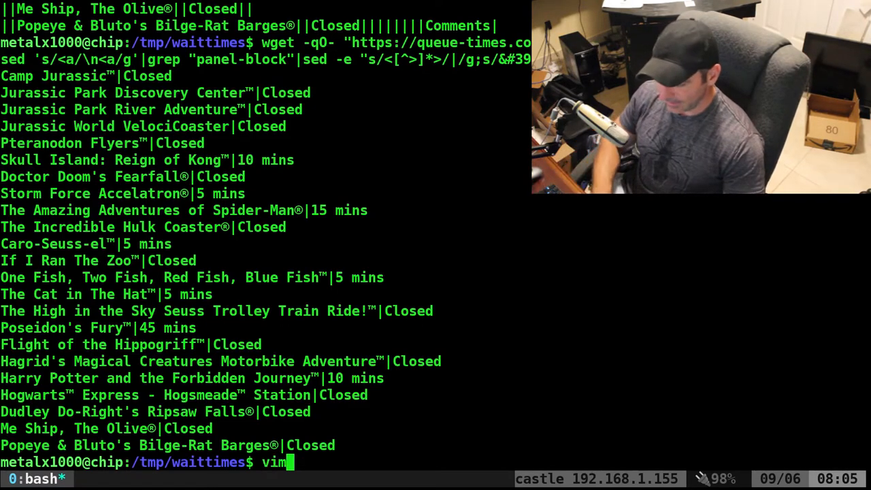
{"action": "type", "text": "wait"}
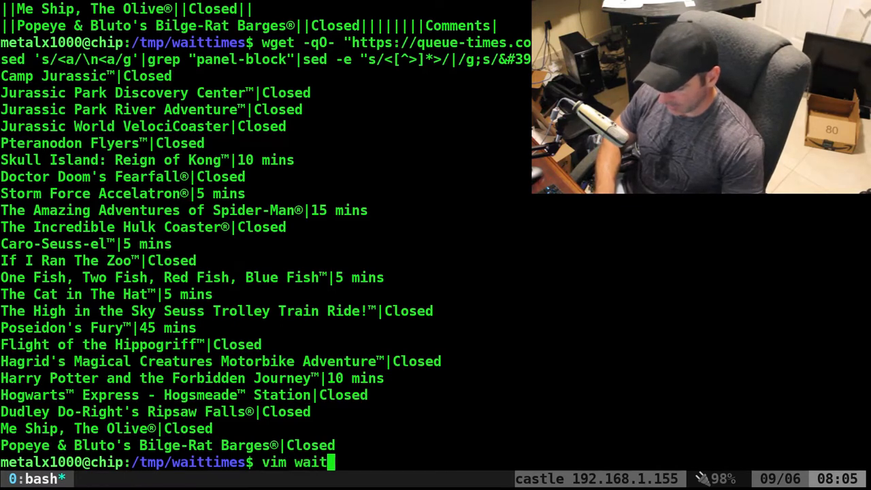
{"action": "type", "text": "rim"}
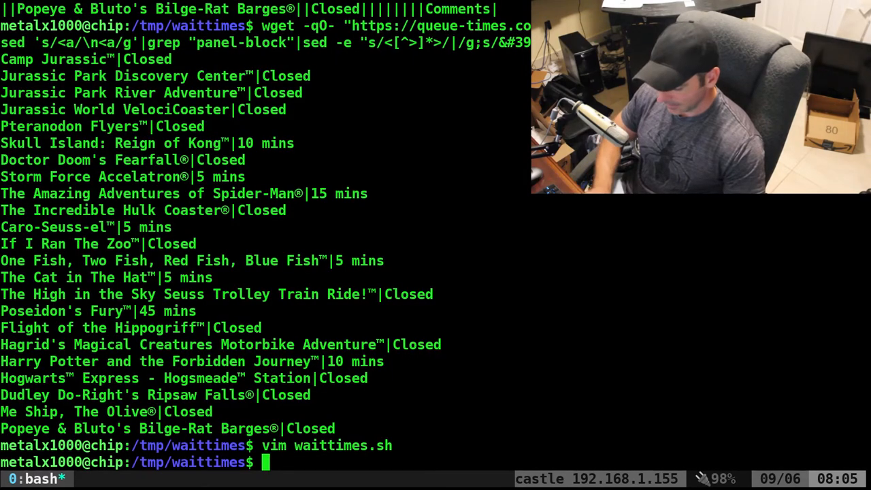
{"action": "type", "text": "chmod +x waittimes.sh"}
{"action": "type", "text": "./waittimes.sh"}
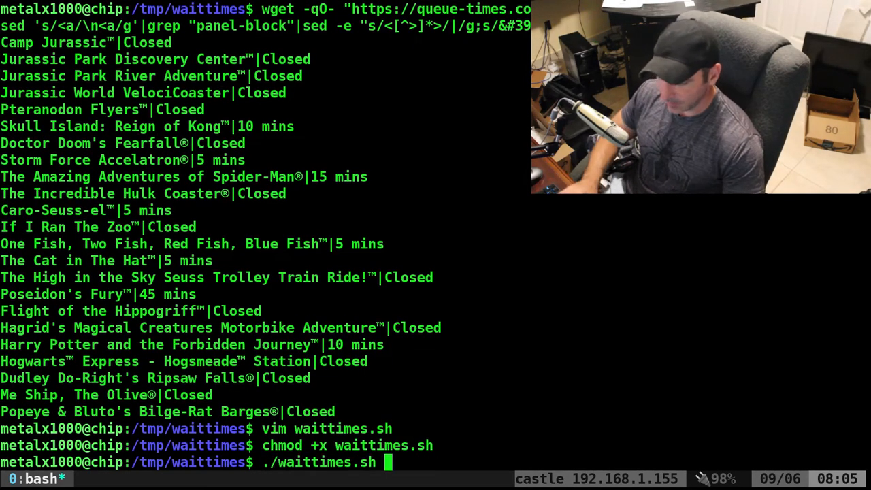
{"action": "key", "text": "Return"}
{"action": "type", "text": "#!"}
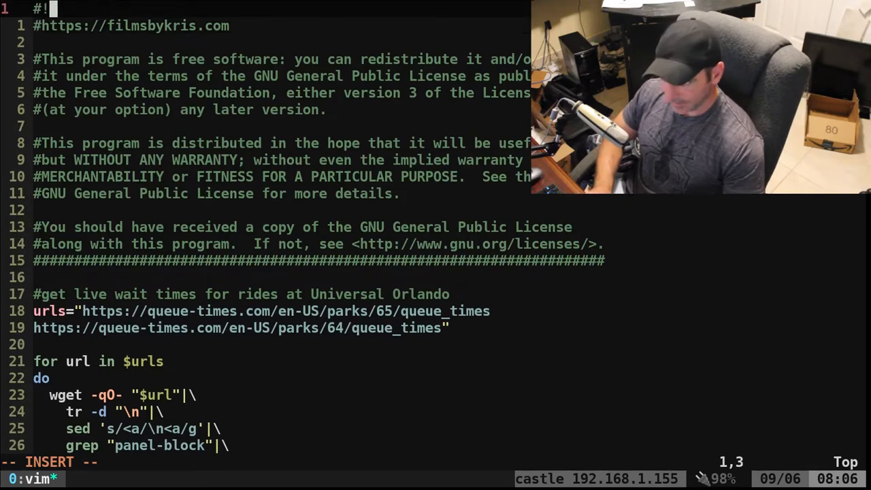
Step: Add #!/bin/bash as the script's first line after the syntax error and rerun it
{"action": "type", "text": "/bin/bash"}
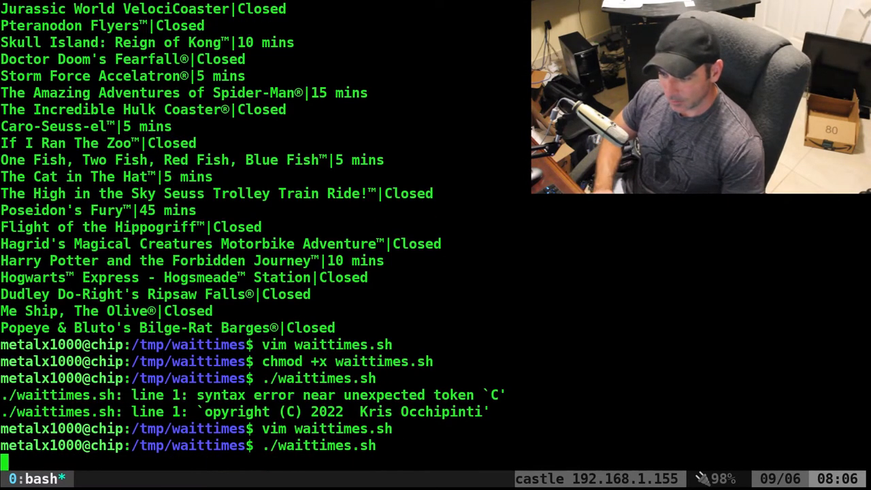
{"action": "key", "text": "Return"}
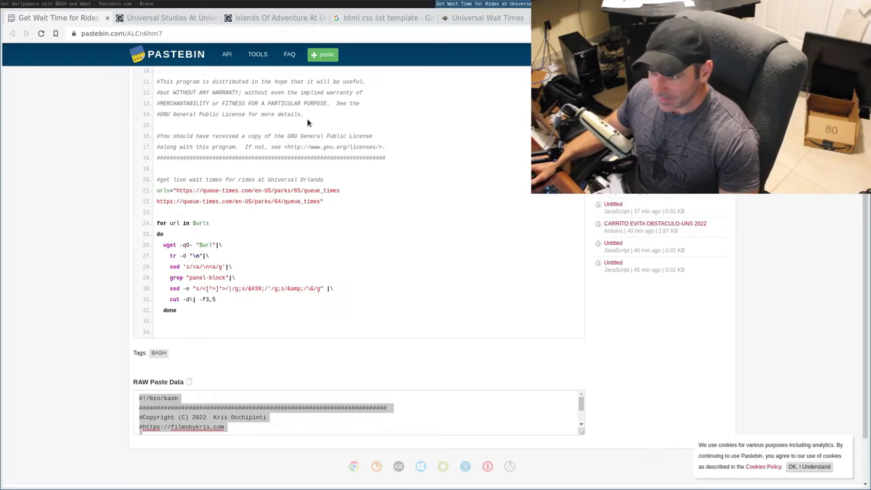
Step: From the search results, open '18 CSS Lists - Free Frontend' and its Forbes Leaderboard demo and code
{"action": "left_click", "coordinate": [169, 18]}
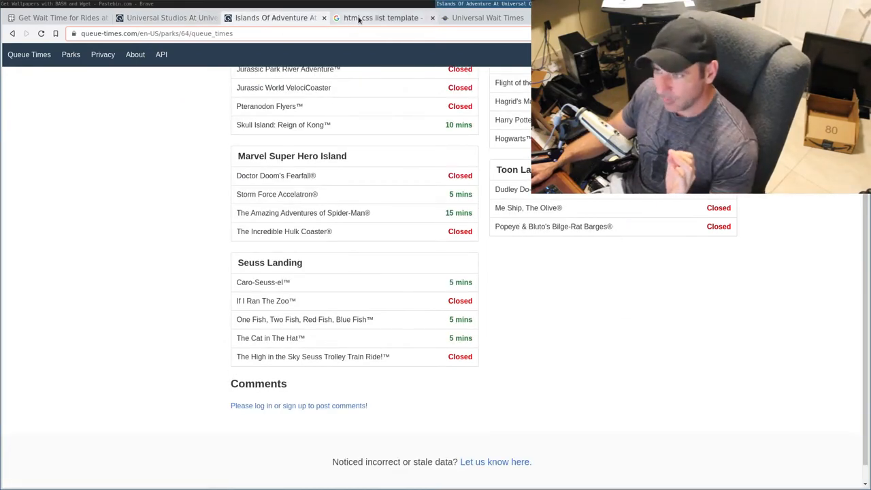
{"action": "left_click", "coordinate": [378, 18]}
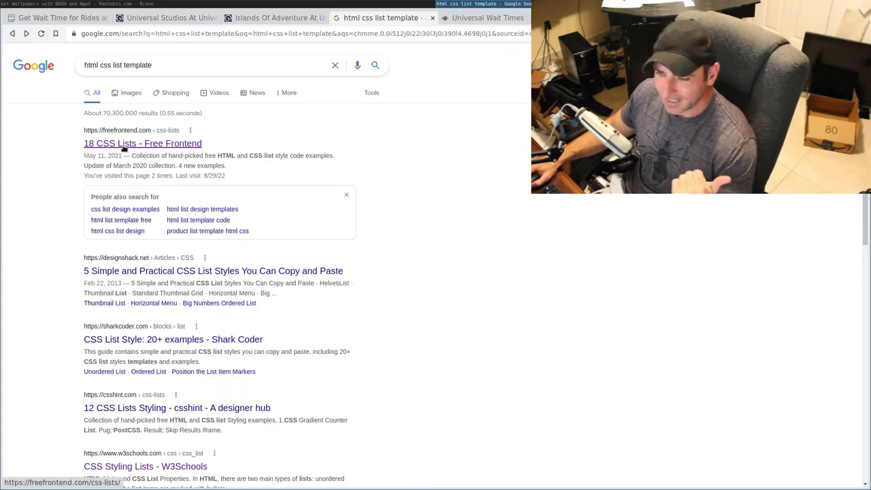
{"action": "left_click", "coordinate": [142, 143]}
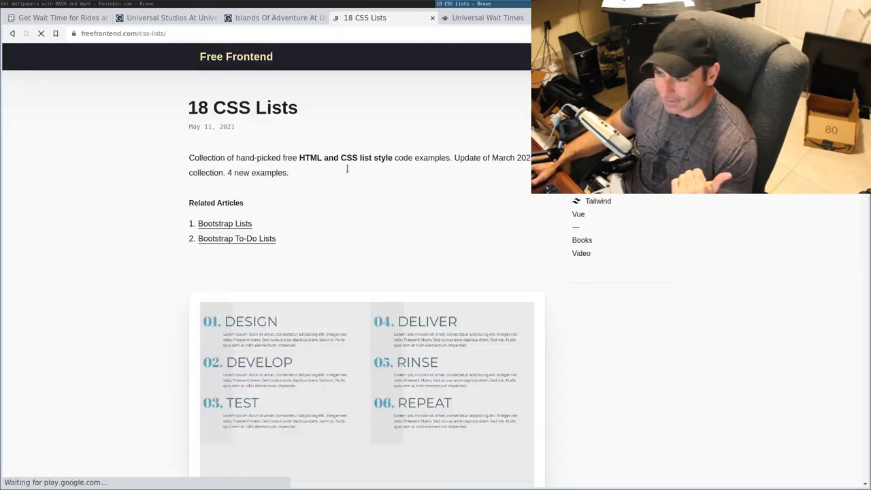
{"action": "scroll", "scroll_direction": "down", "scroll_amount": 3}
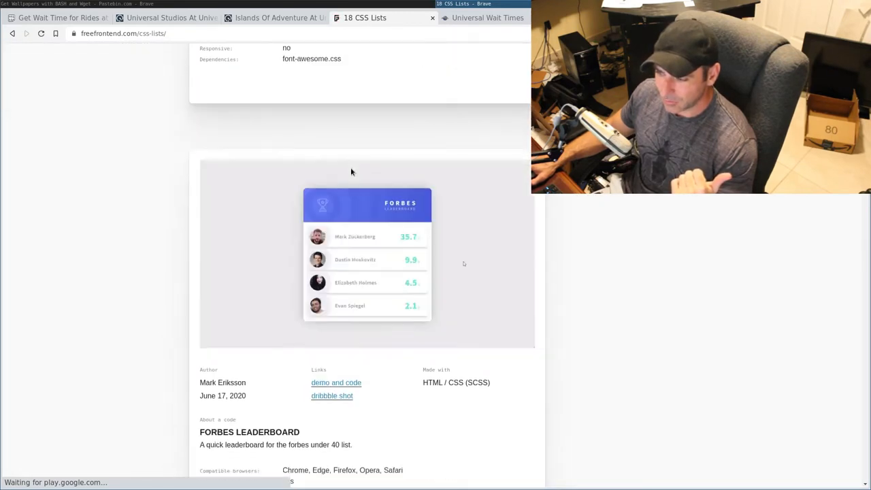
{"action": "scroll", "scroll_direction": "down", "scroll_amount": 3}
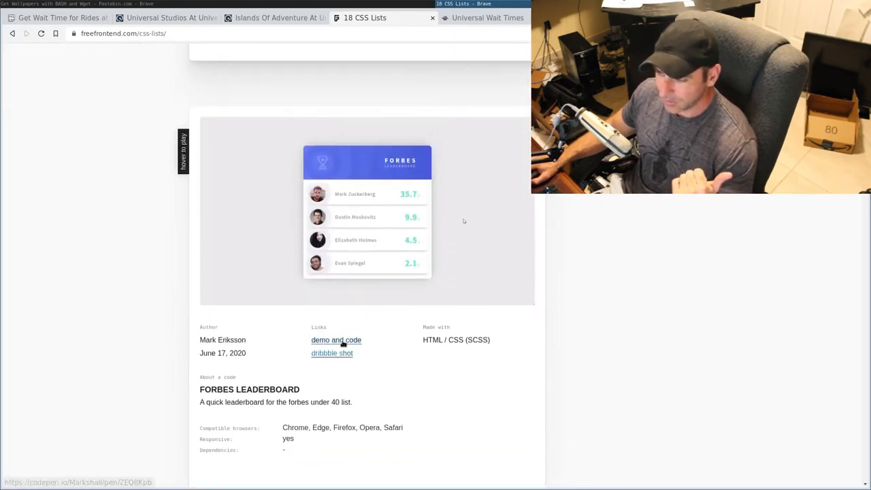
{"action": "left_click", "coordinate": [336, 340]}
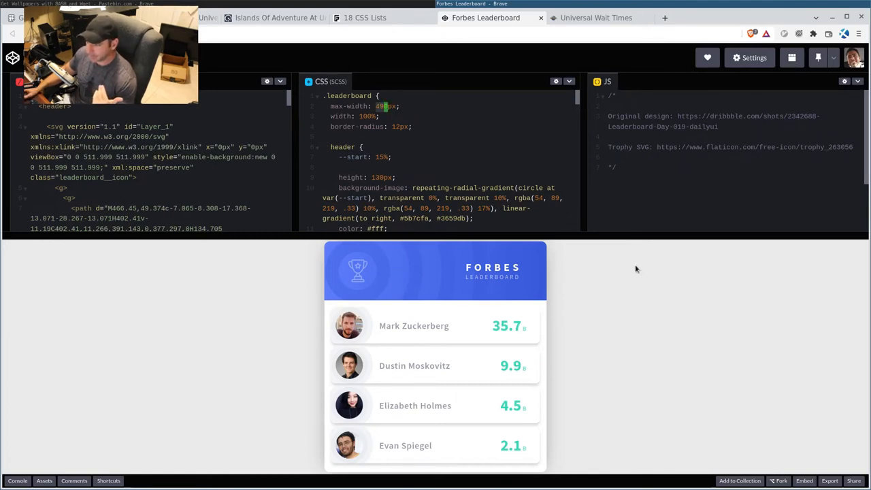
Step: Switch to the Universal Wait Times page and scroll through its ride cards showing Closed statuses
{"action": "left_click", "coordinate": [596, 18]}
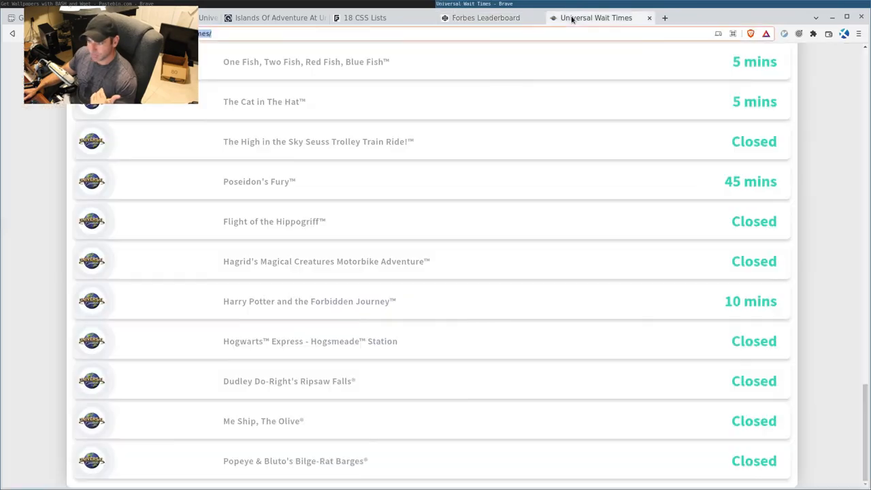
{"action": "mouse_move", "coordinate": [472, 147]}
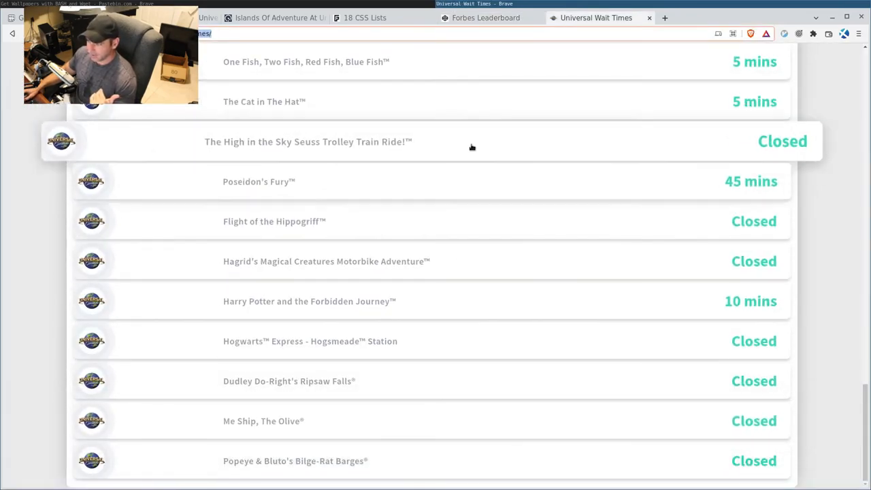
{"action": "scroll", "scroll_direction": "down", "scroll_amount": 3}
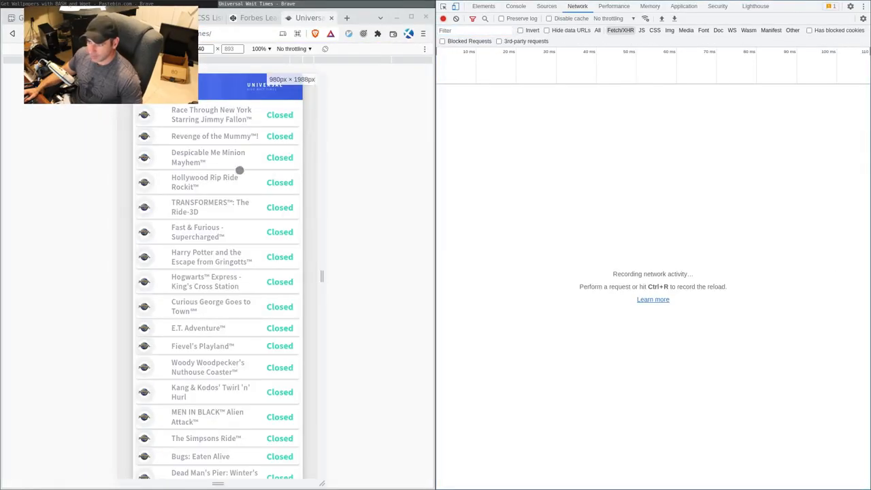
{"action": "scroll", "scroll_direction": "down", "scroll_amount": 3}
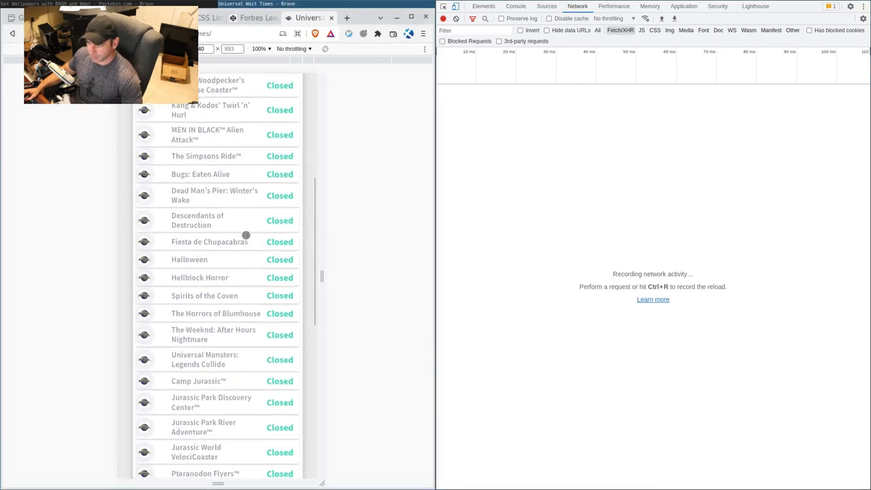
{"action": "scroll", "scroll_direction": "down", "scroll_amount": 3}
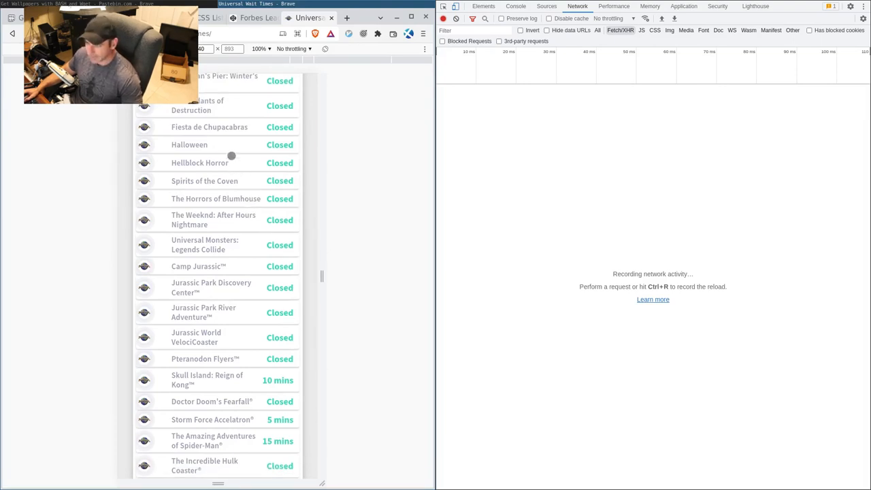
{"action": "scroll", "scroll_direction": "down", "scroll_amount": 3}
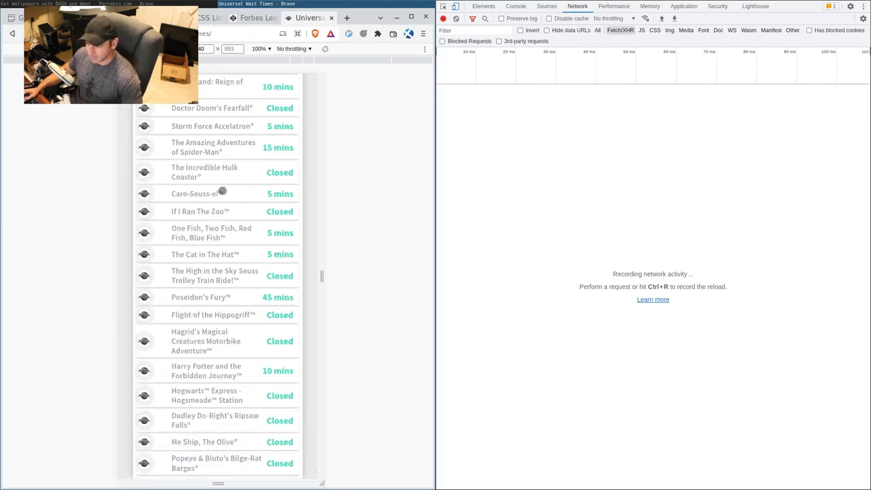